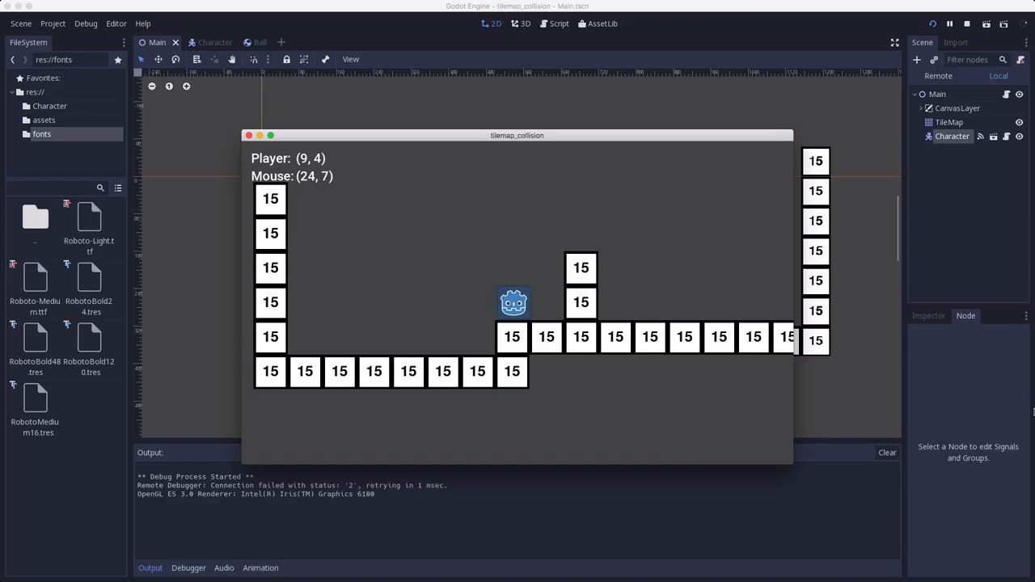
pyautogui.moveTo(589, 393)
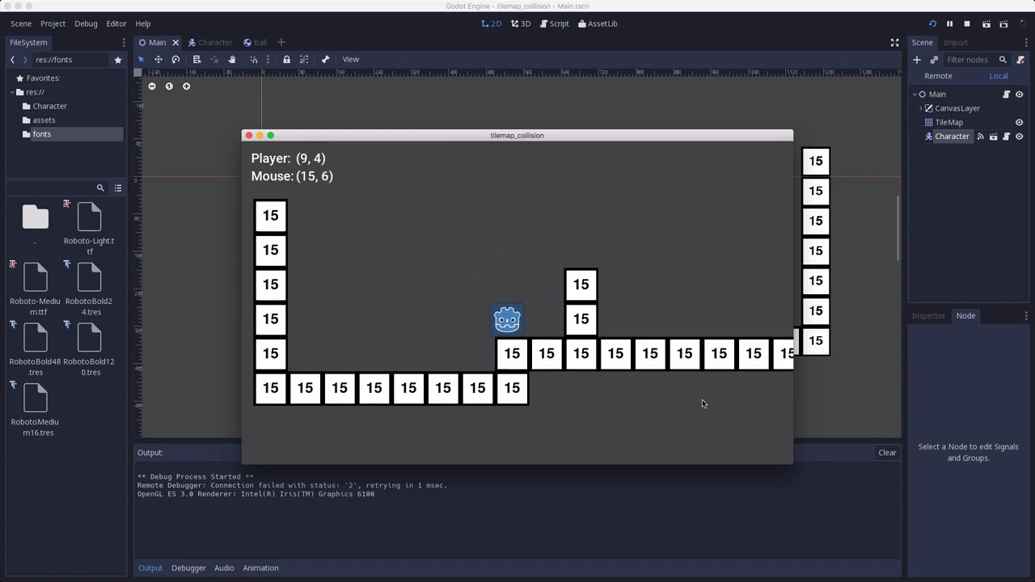
pyautogui.moveTo(710, 323)
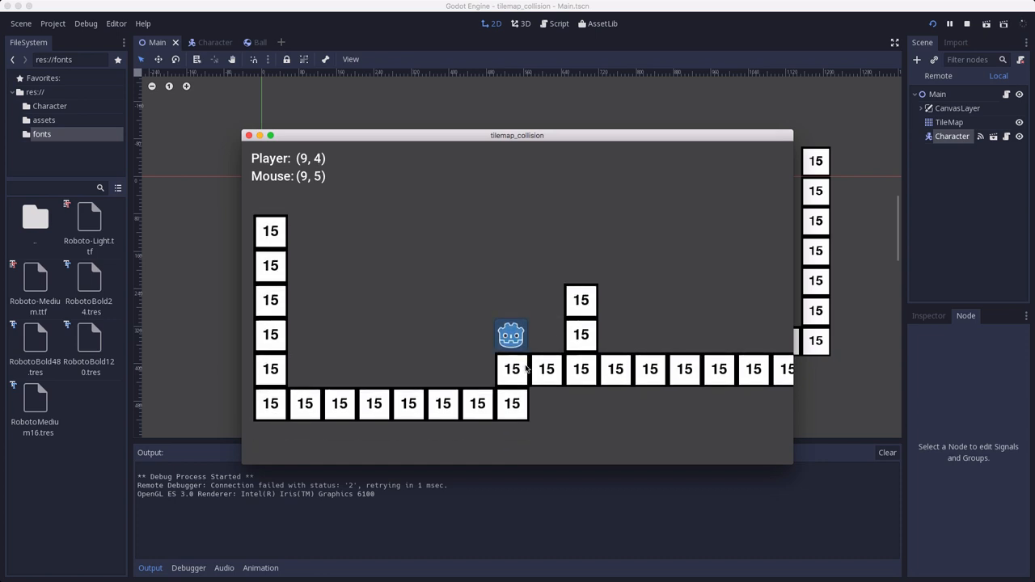
pyautogui.moveTo(514, 344)
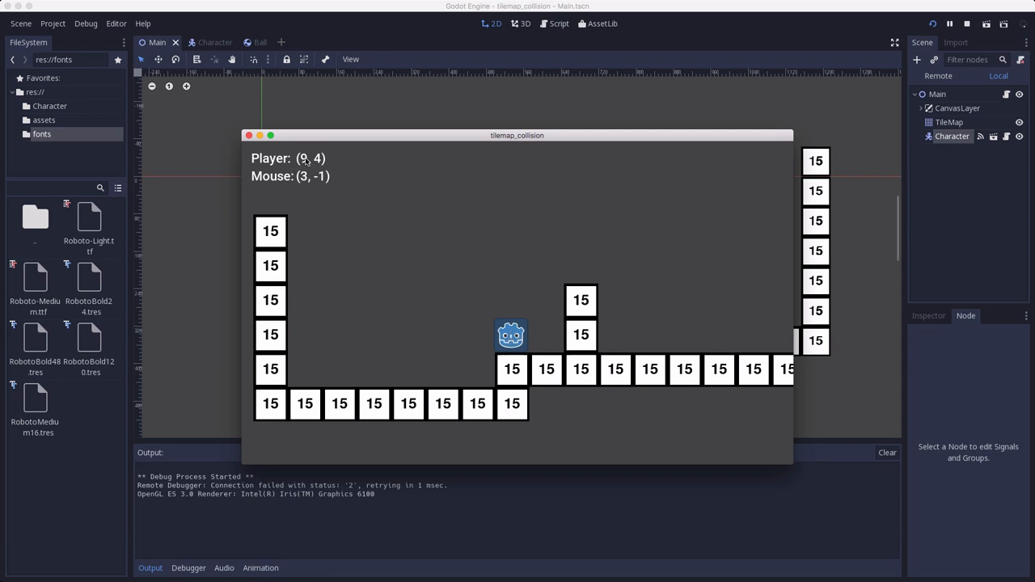
pyautogui.moveTo(516, 358)
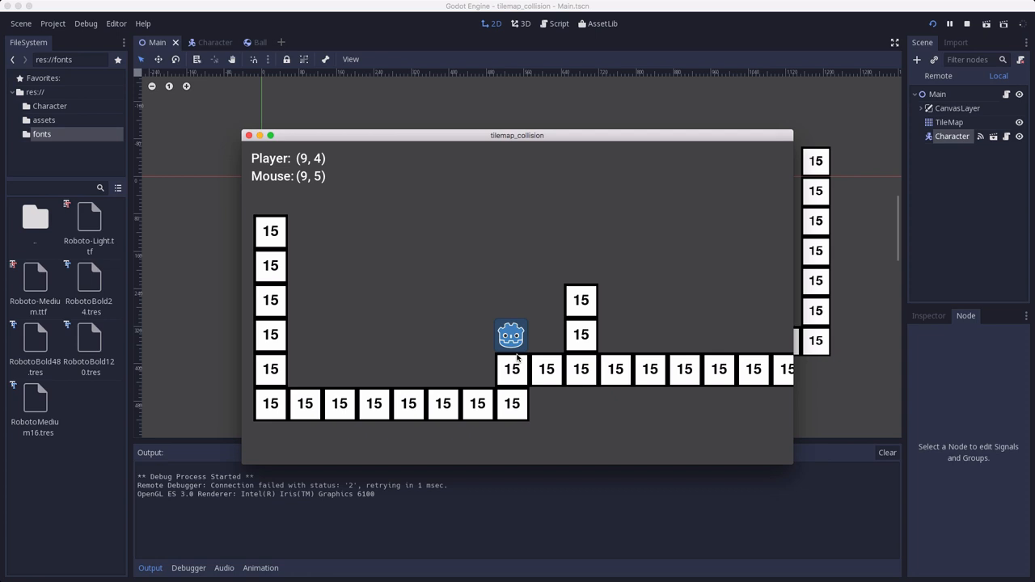
pyautogui.moveTo(516, 334)
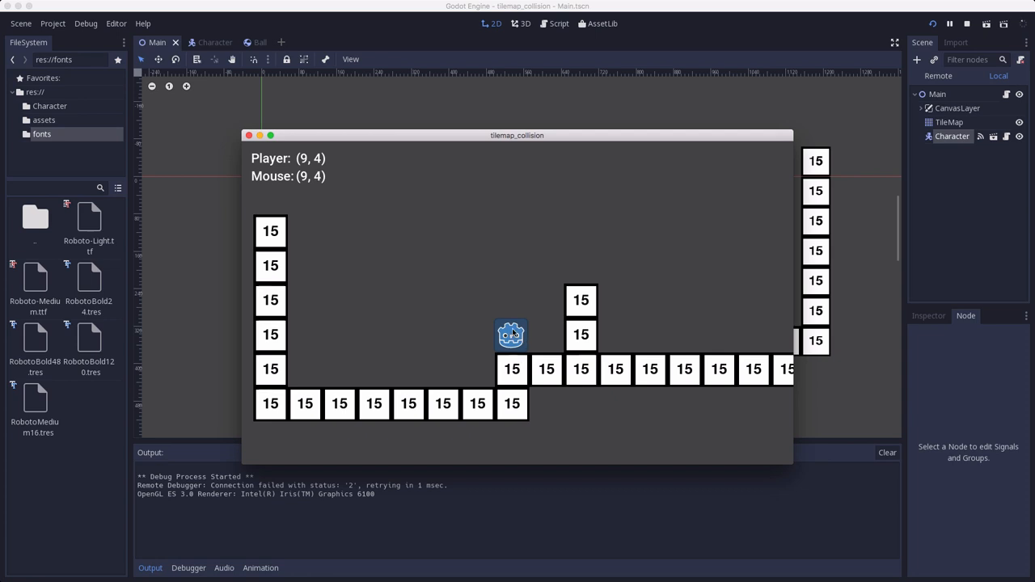
pyautogui.moveTo(510, 369)
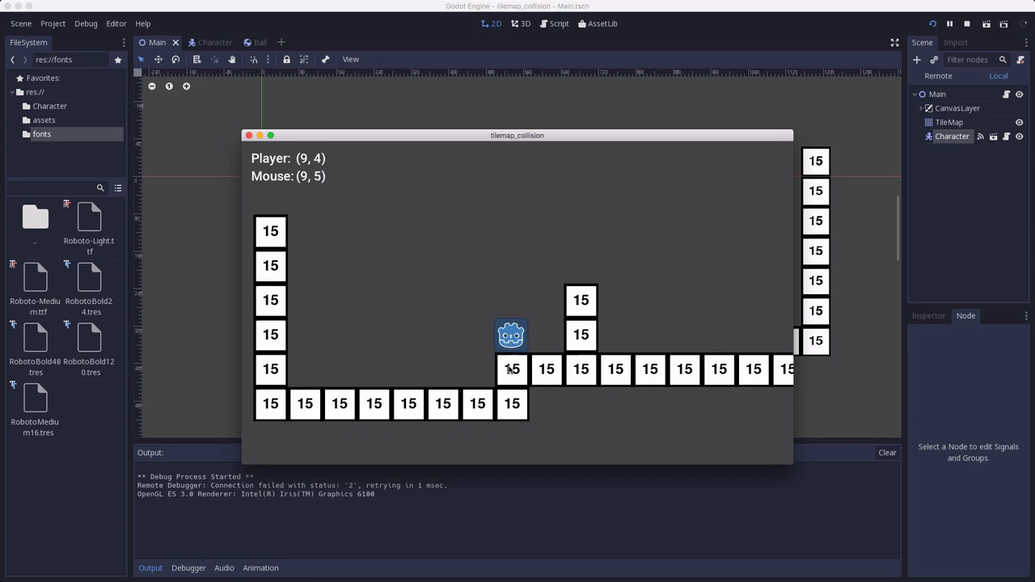
# Stop the running tilemap demo and leave the game window.
pyautogui.press('up')
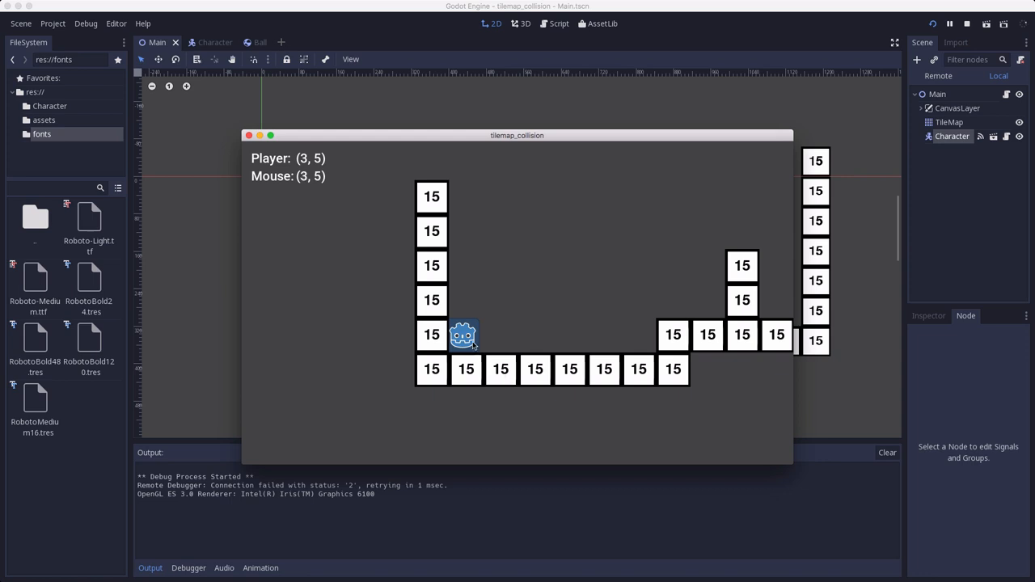
pyautogui.moveTo(430, 340)
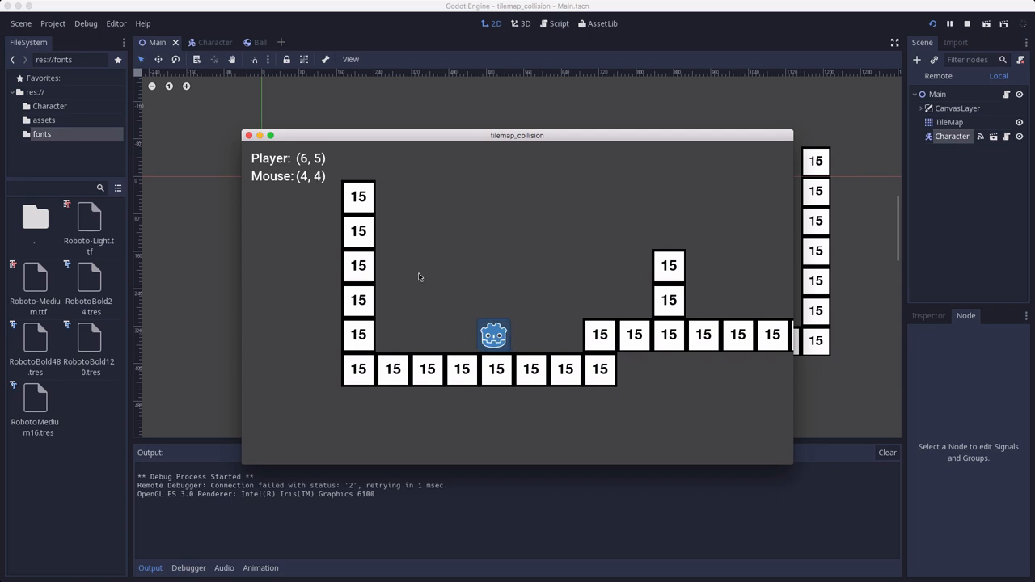
pyautogui.moveTo(623, 330)
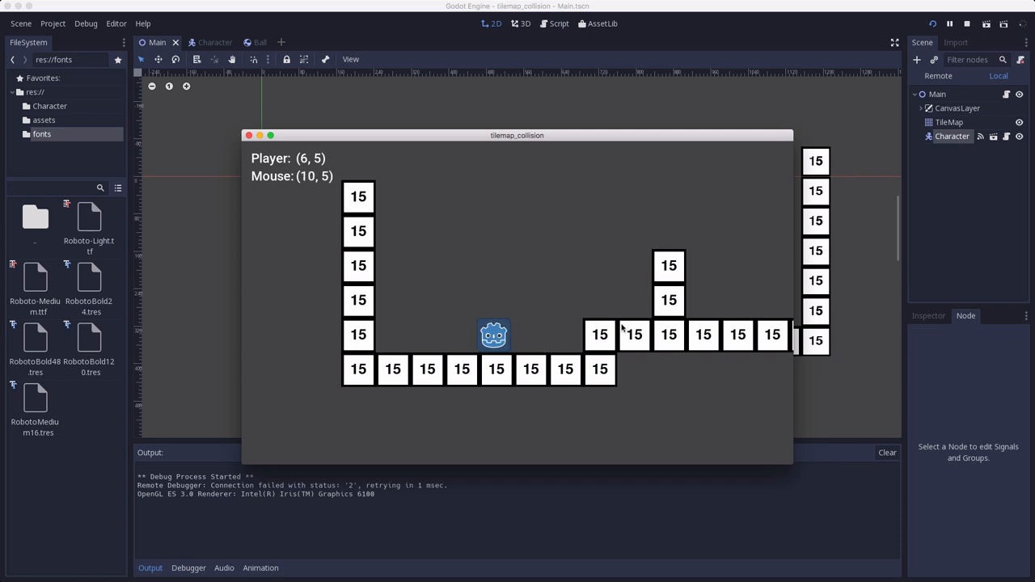
pyautogui.moveTo(485, 341)
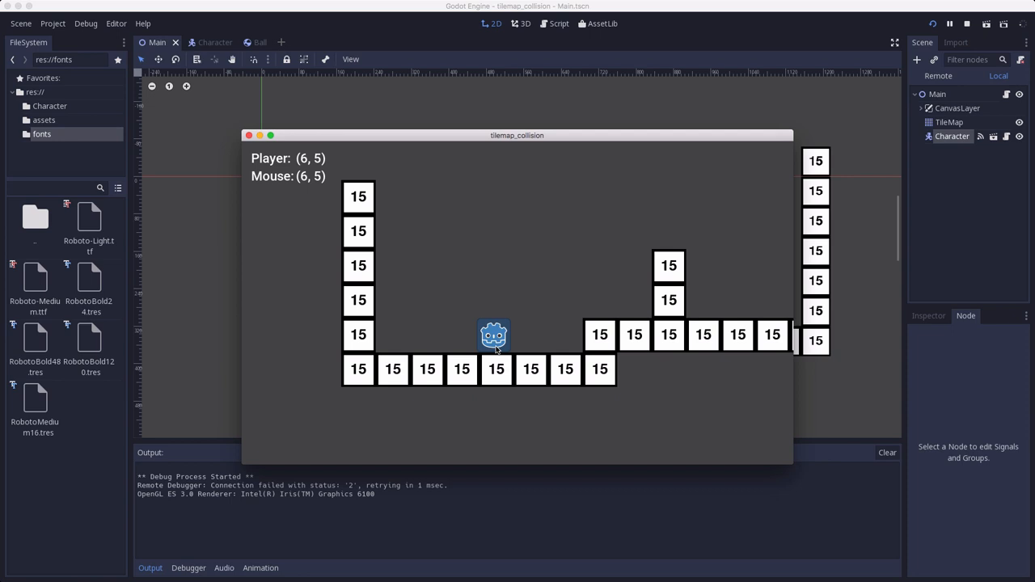
pyautogui.moveTo(498, 376)
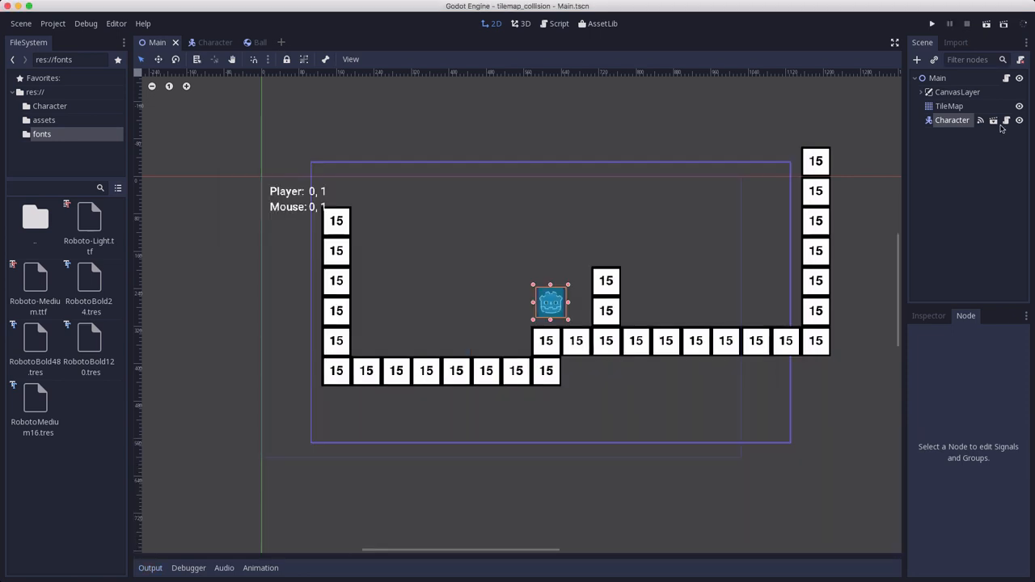
pyautogui.click(559, 23)
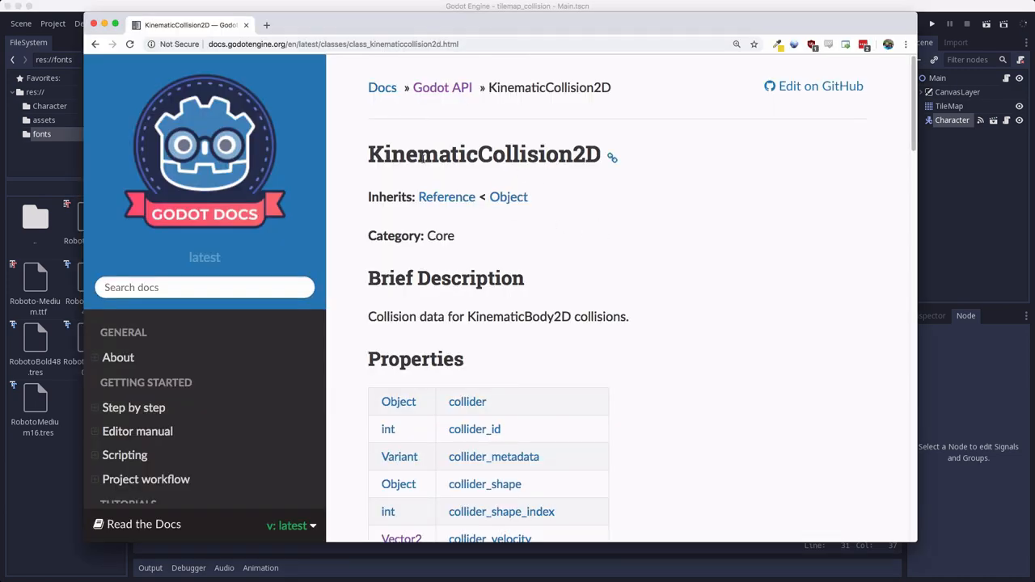
# Scroll the KinematicCollision2D docs page down to its properties, collider through travel.
pyautogui.scroll(-3)
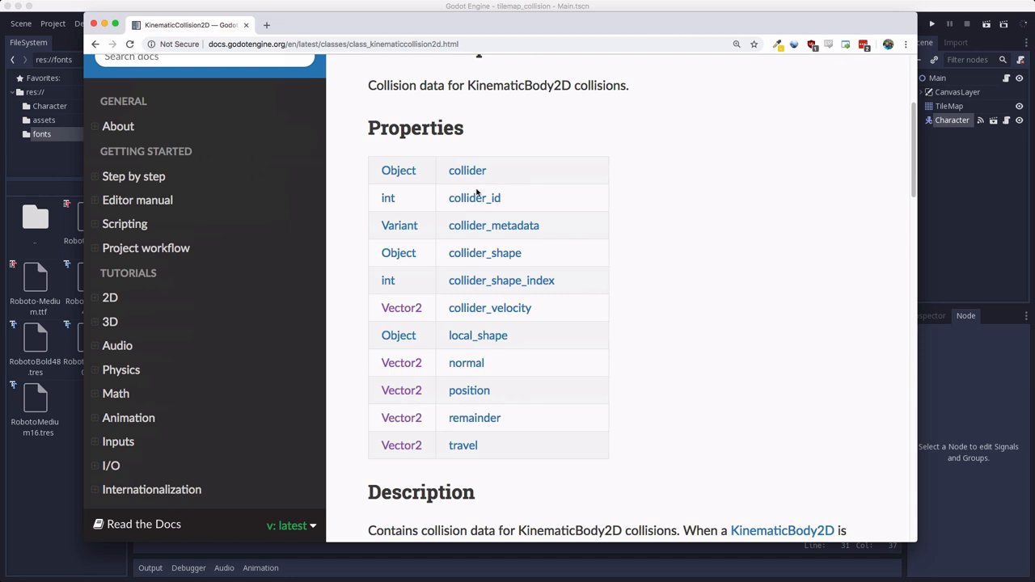
pyautogui.moveTo(468, 170)
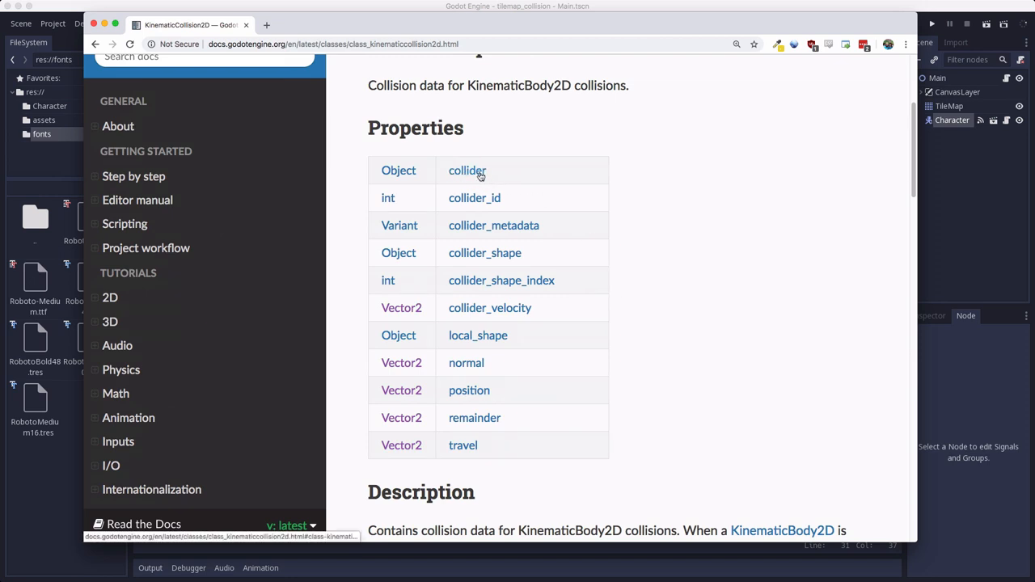
pyautogui.moveTo(466, 363)
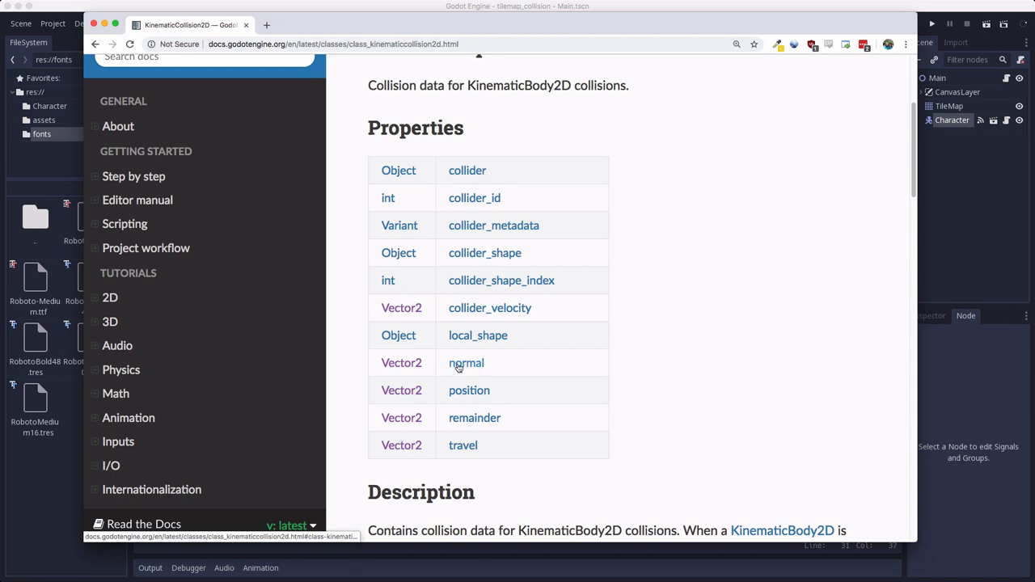
pyautogui.moveTo(427, 103)
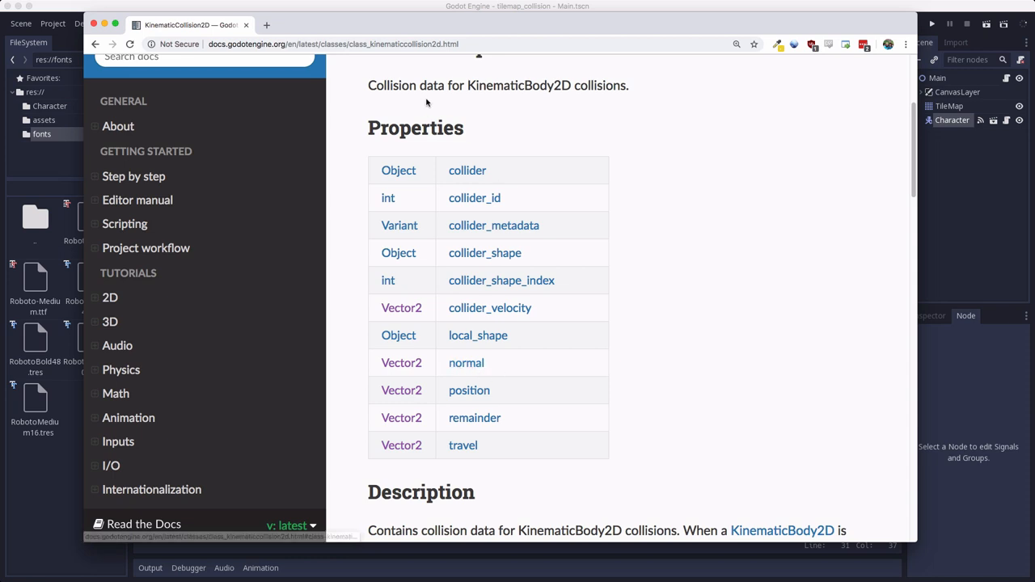
pyautogui.moveTo(258, 11)
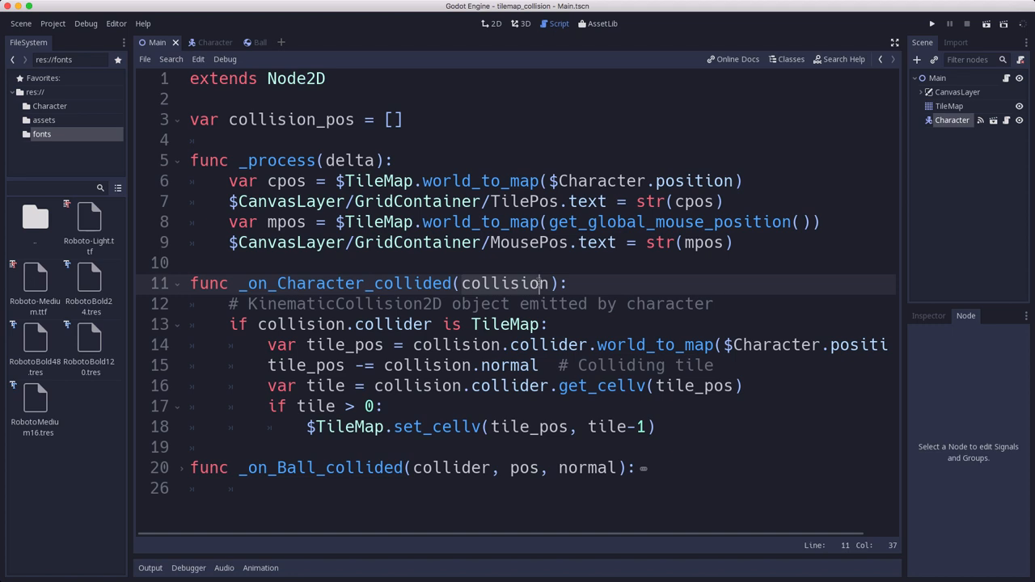
# Review the _on_Character_collided function, then return to the Main scene's 2D tilemap view.
pyautogui.click(552, 324)
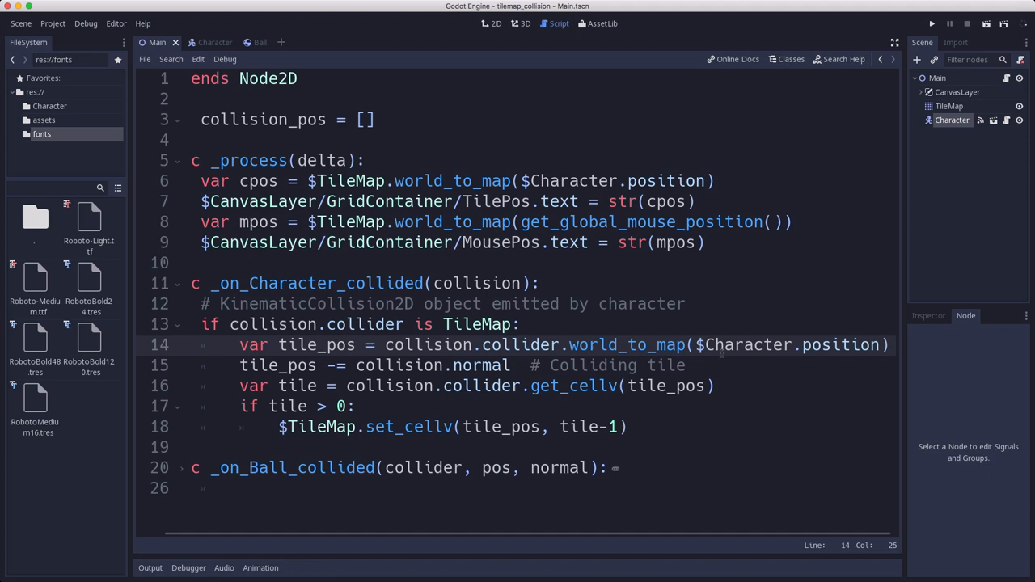
pyautogui.click(774, 345)
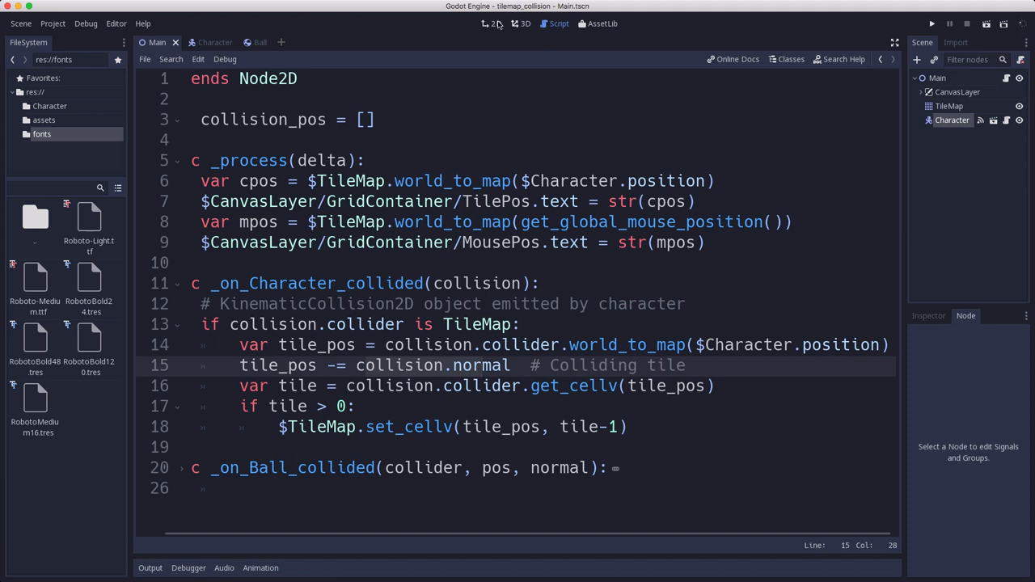
pyautogui.click(491, 24)
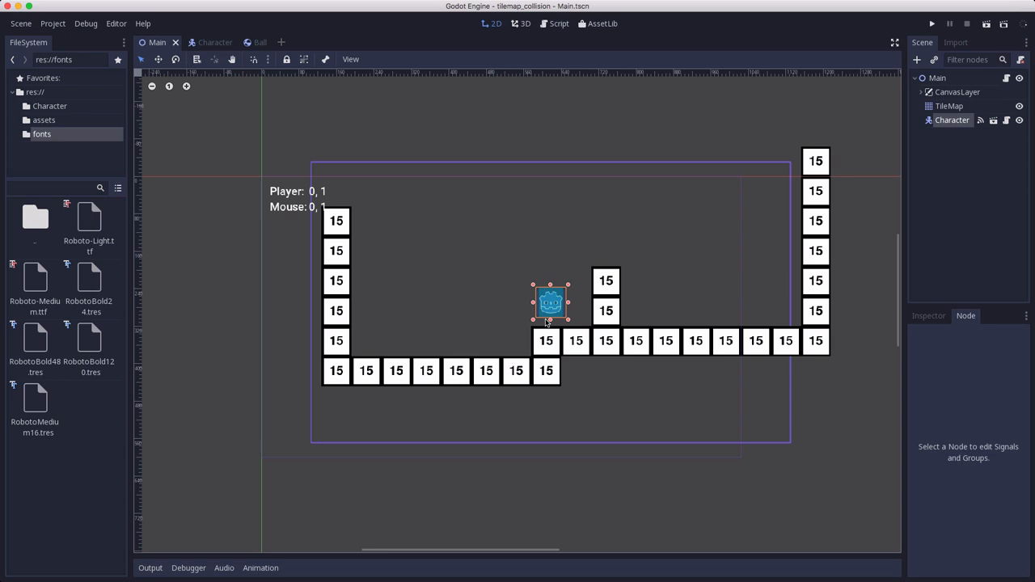
pyautogui.moveTo(547, 329)
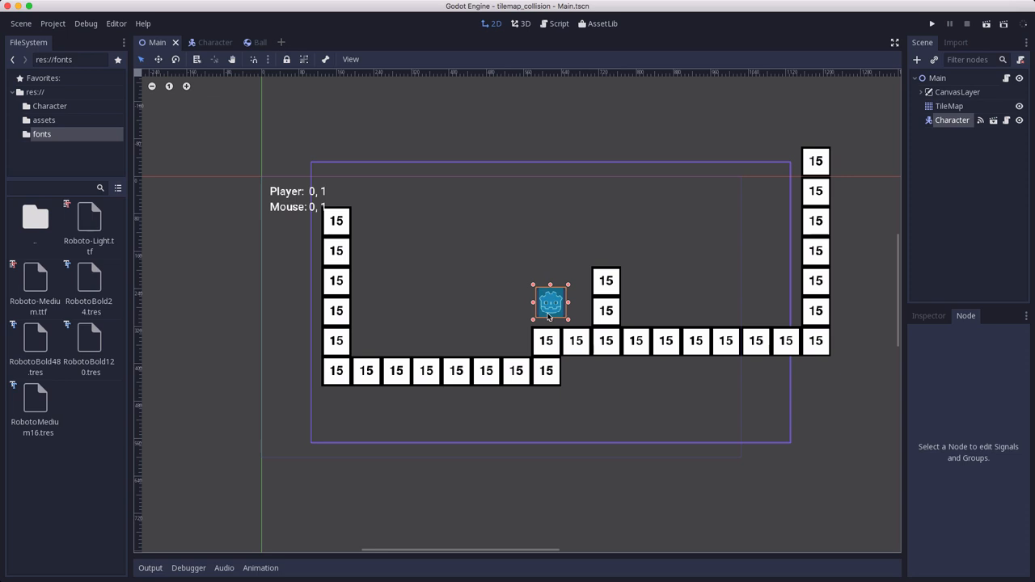
pyautogui.moveTo(550, 315)
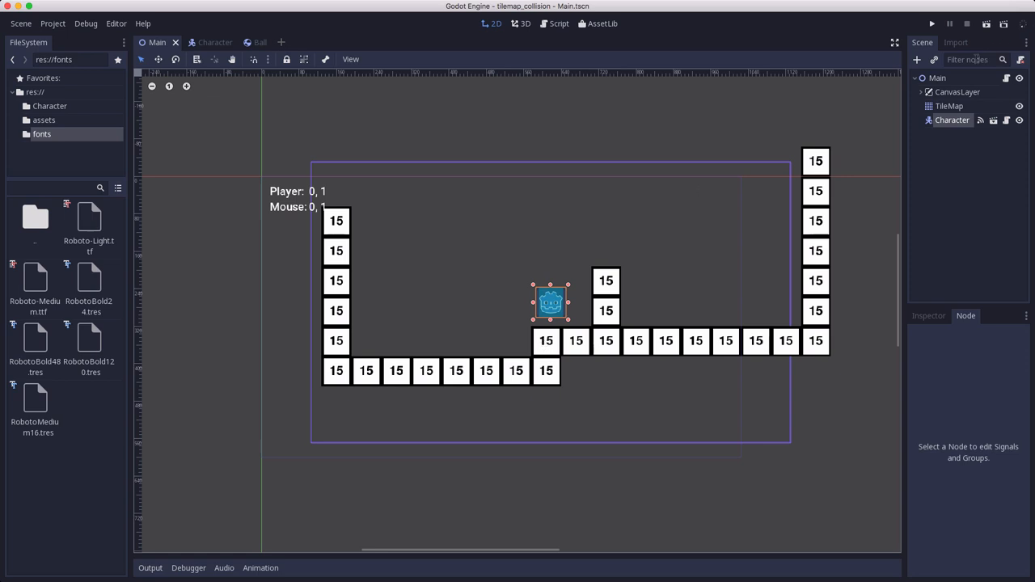
pyautogui.click(558, 23)
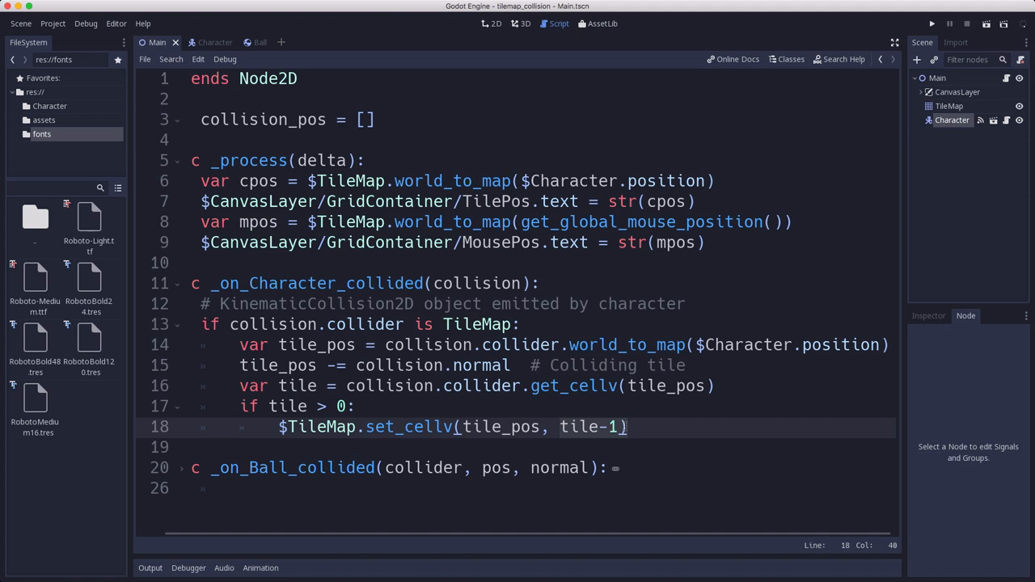
pyautogui.moveTo(963, 101)
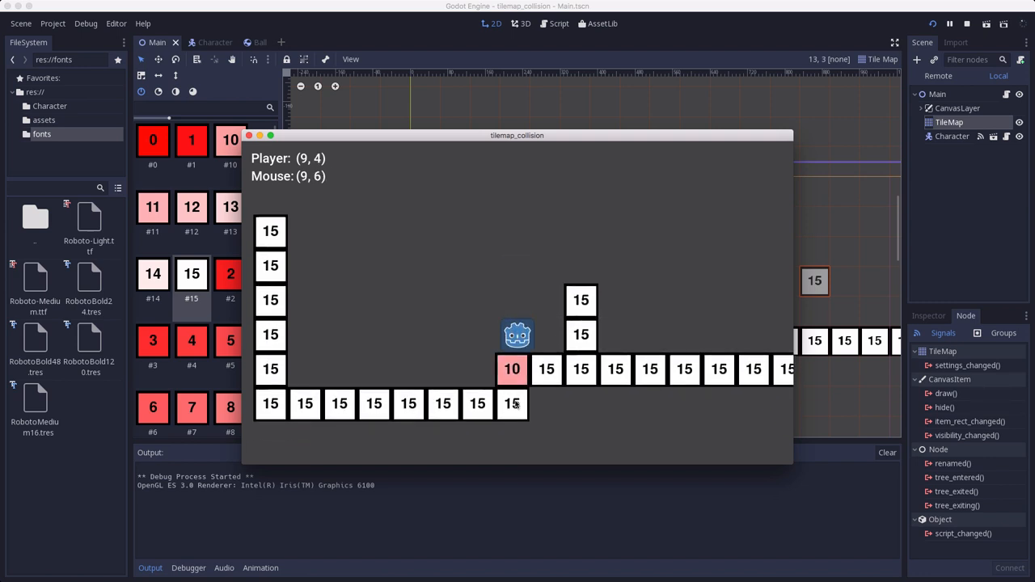
pyautogui.moveTo(542, 367)
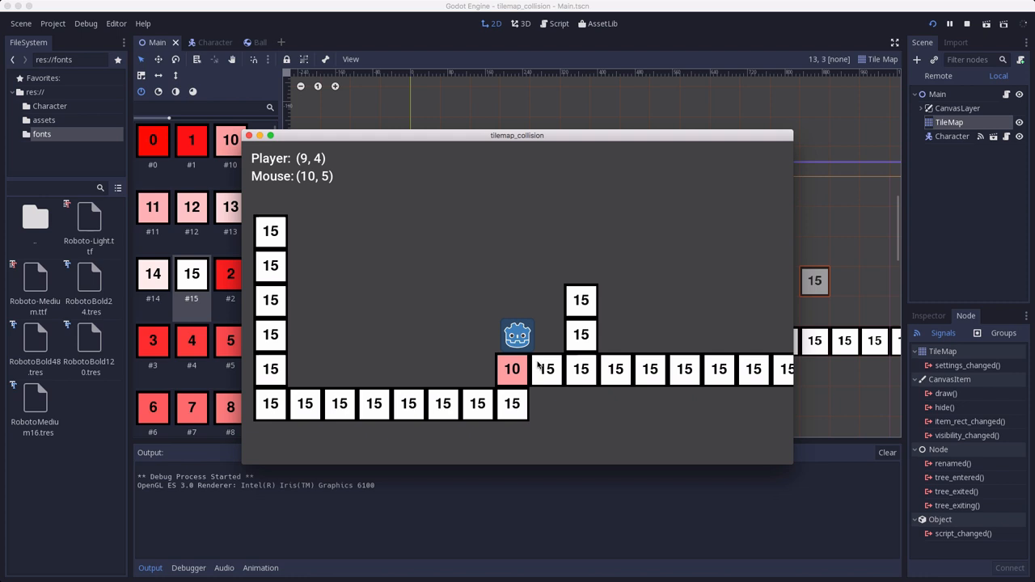
pyautogui.moveTo(289, 340)
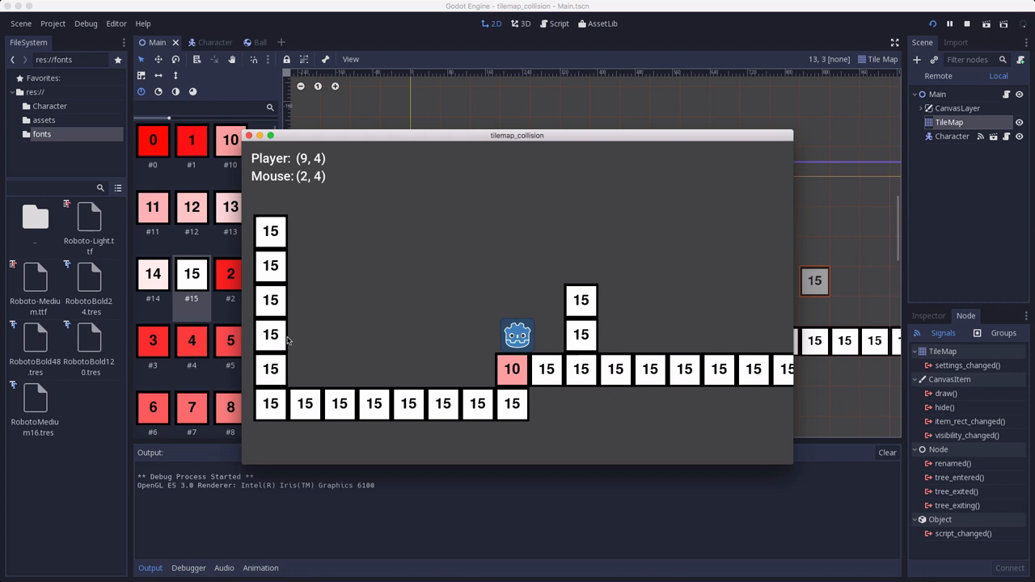
pyautogui.moveTo(306, 340)
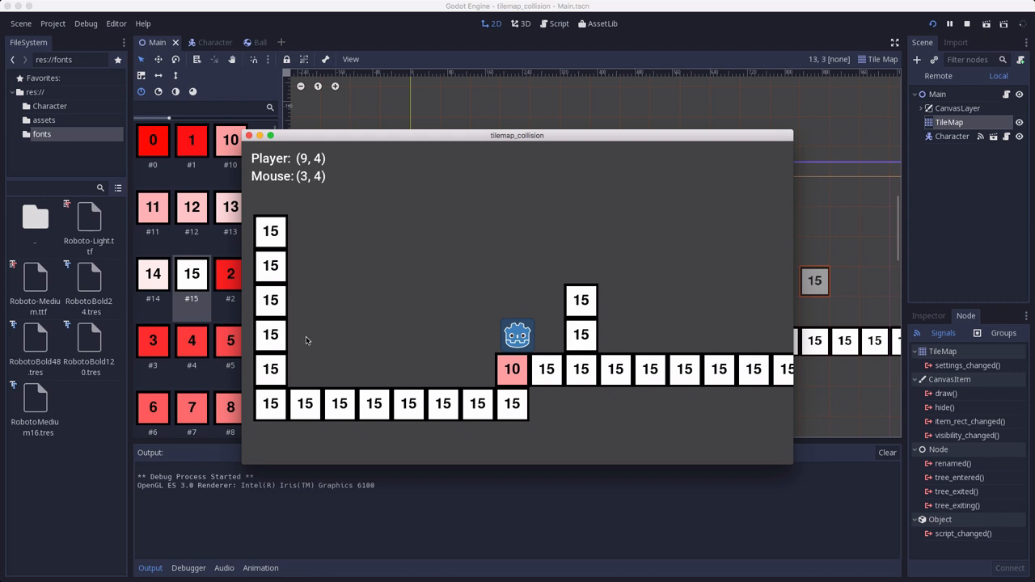
pyautogui.moveTo(273, 339)
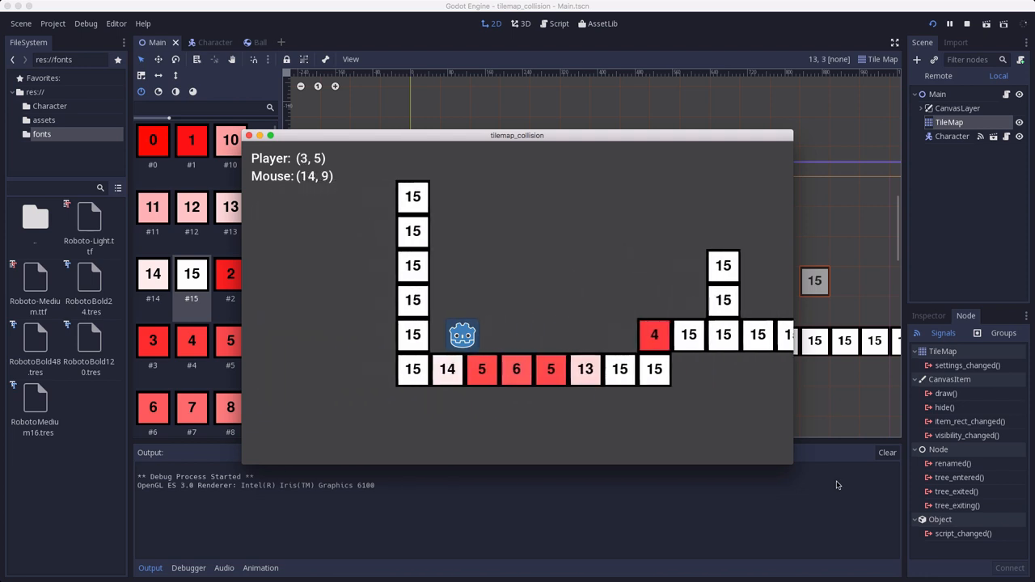
# Walk the character right and left across the numbered floor tiles with the arrow keys.
pyautogui.press('right')
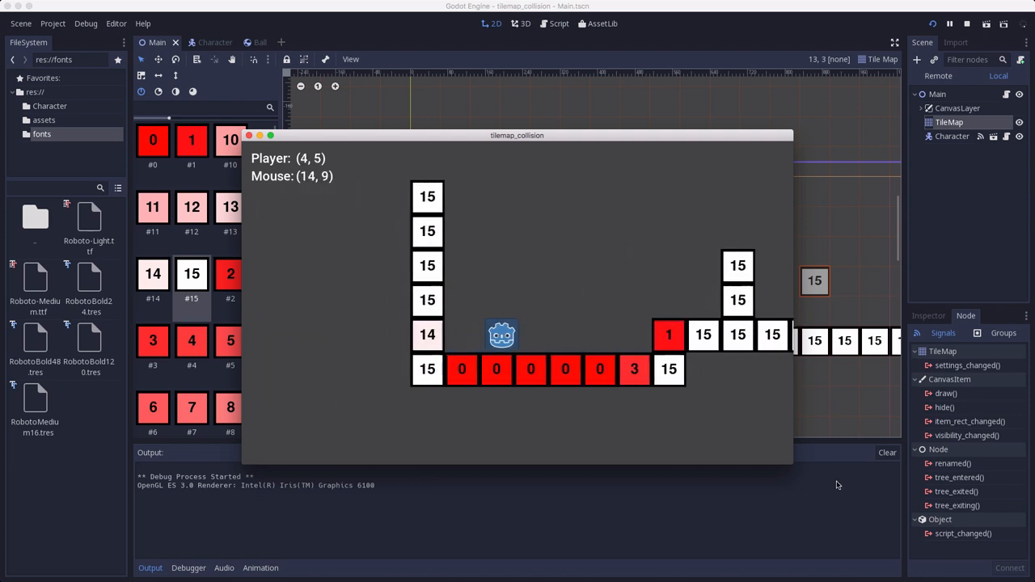
pyautogui.press('Right')
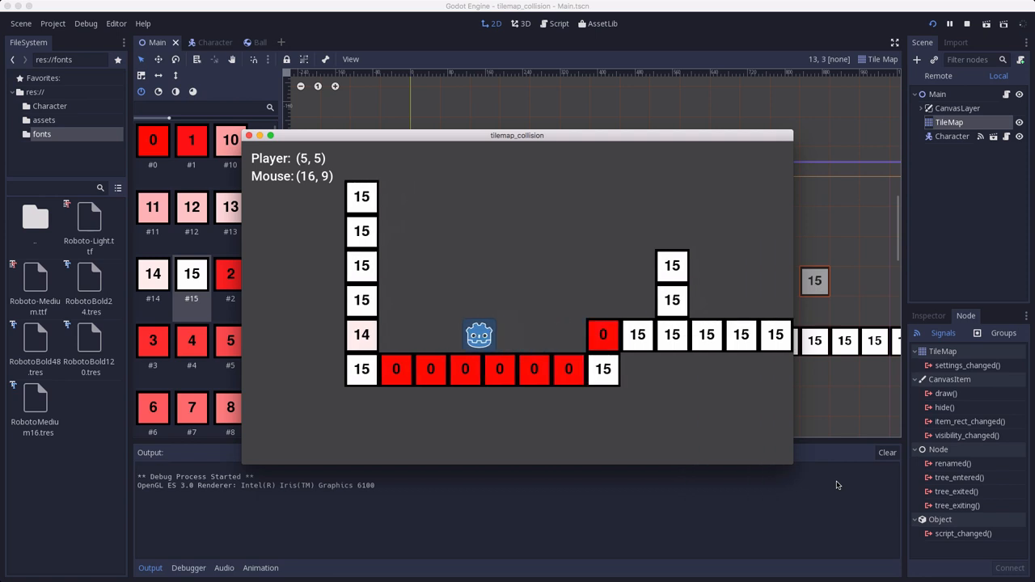
pyautogui.press('Left')
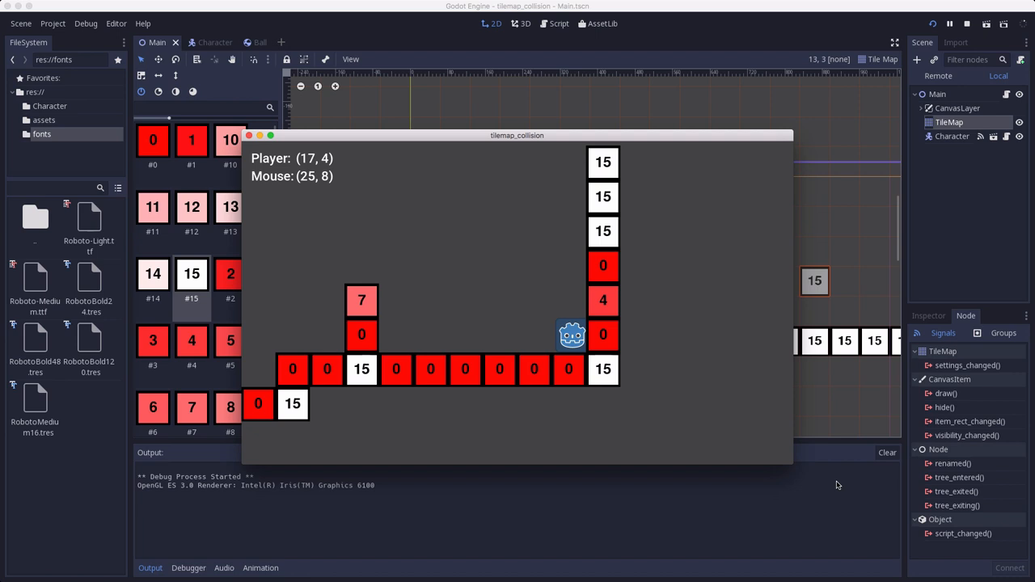
# Stop the running game demo.
pyautogui.click(260, 43)
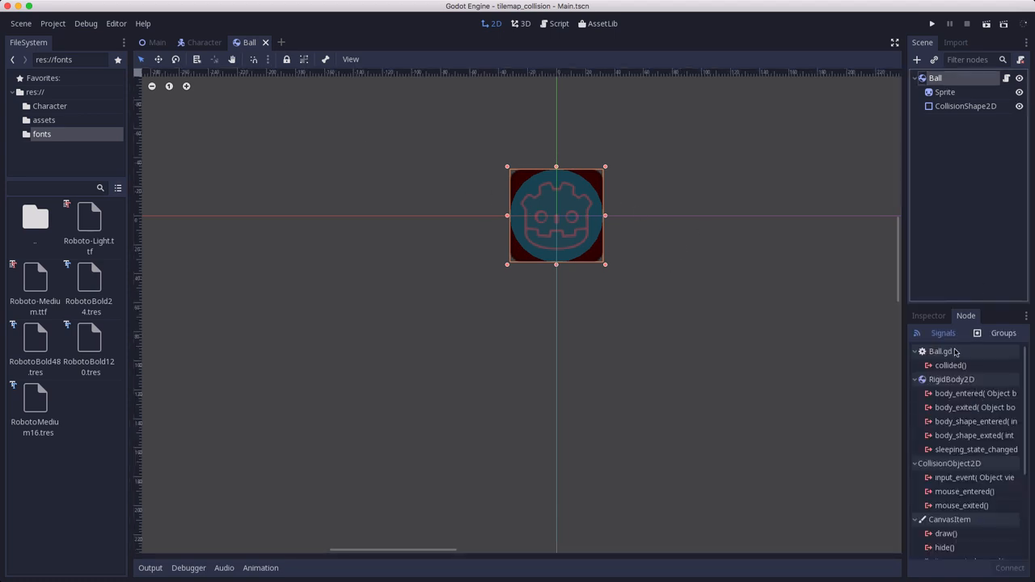
# Check the Ball's RigidBody2D contact settings and open its attached script.
pyautogui.click(928, 316)
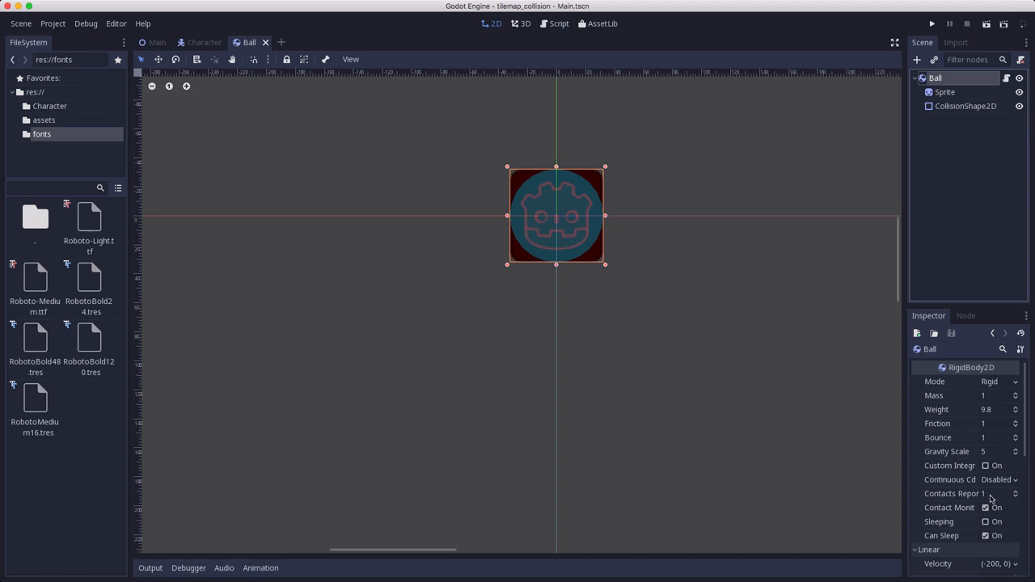
pyautogui.moveTo(613, 258)
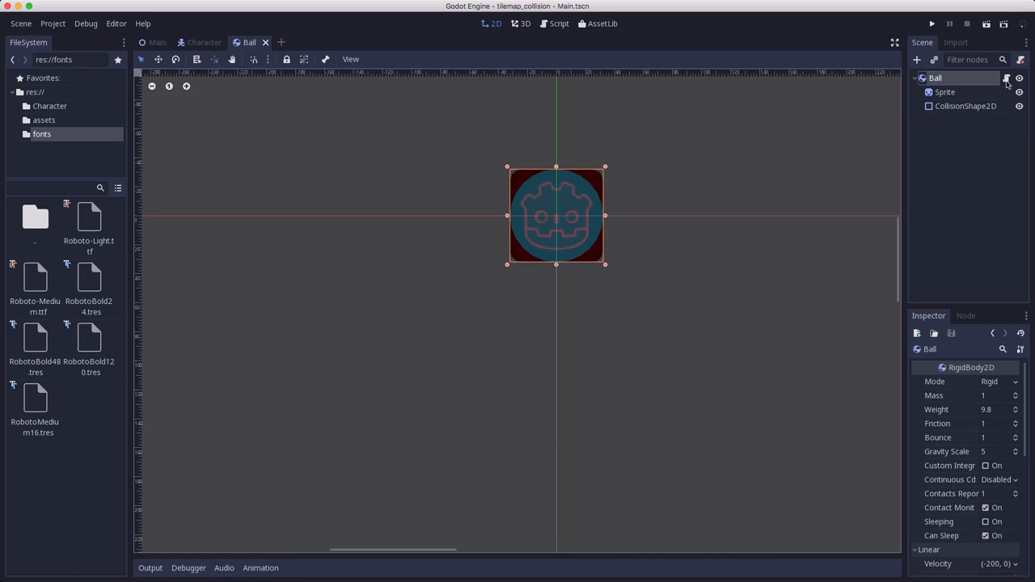
pyautogui.click(558, 23)
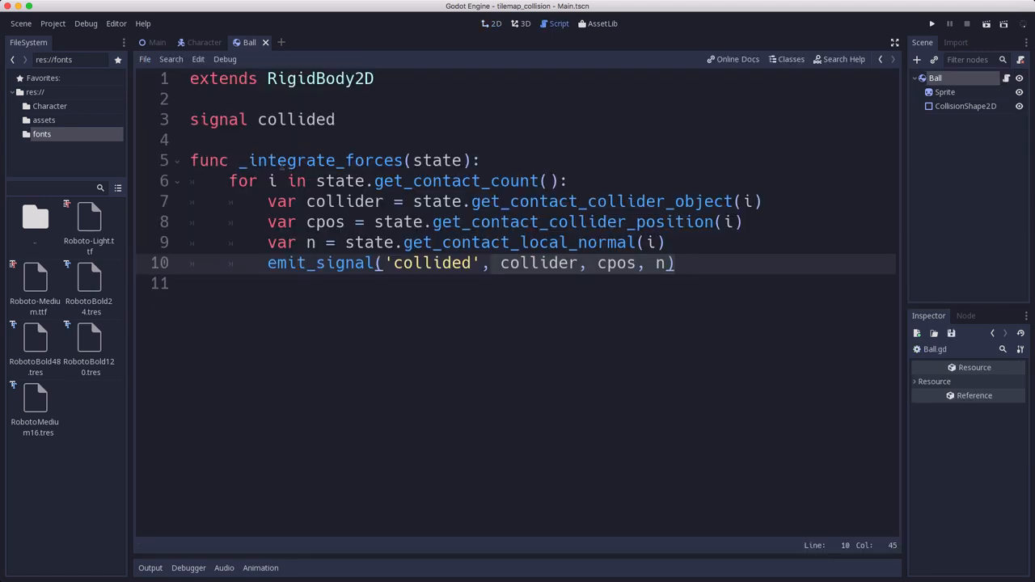
# Review Ball.gd's collided emit in _integrate_forces, then view Main.gd and its layout.
pyautogui.click(457, 160)
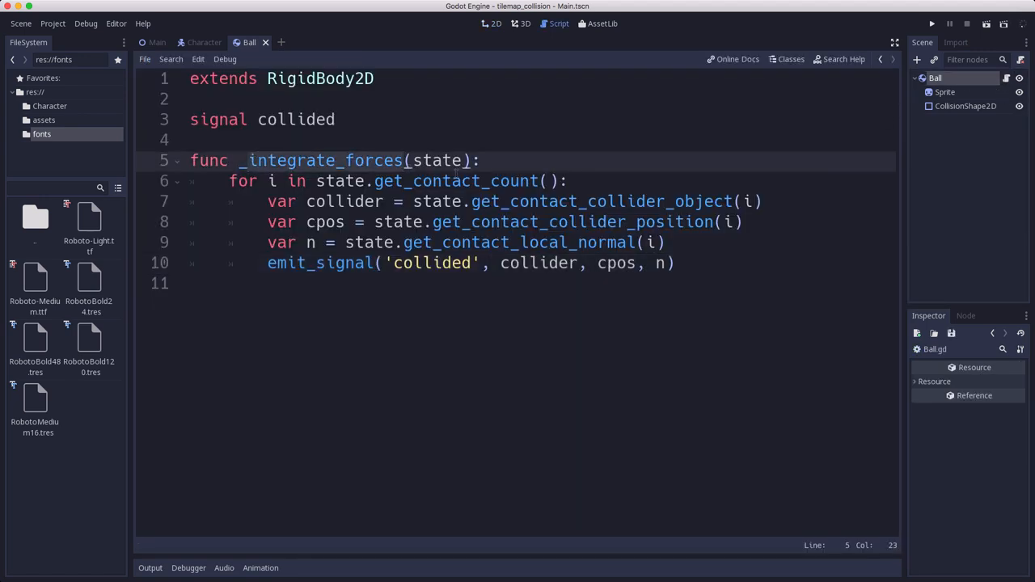
pyautogui.click(461, 160)
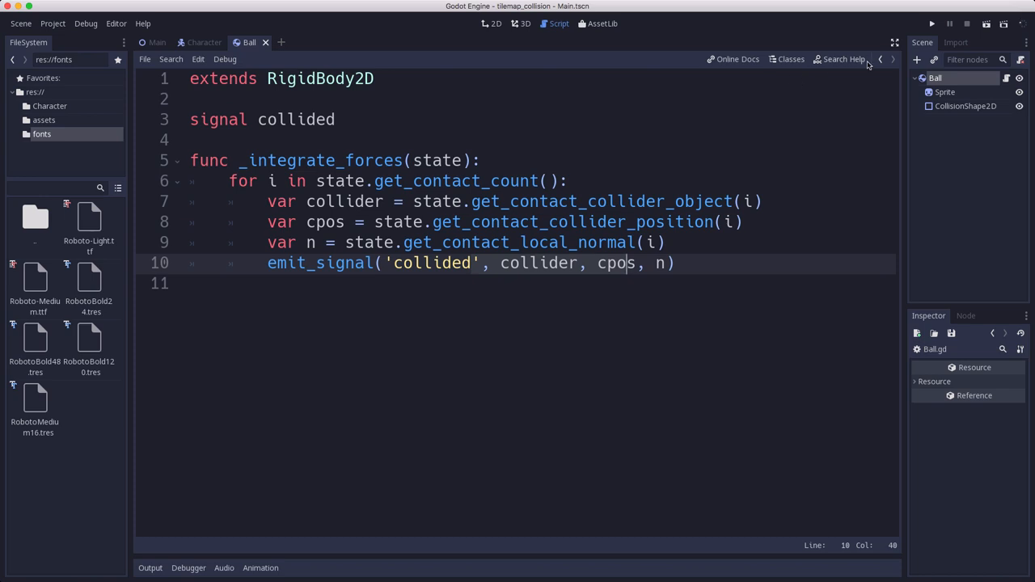
pyautogui.click(157, 42)
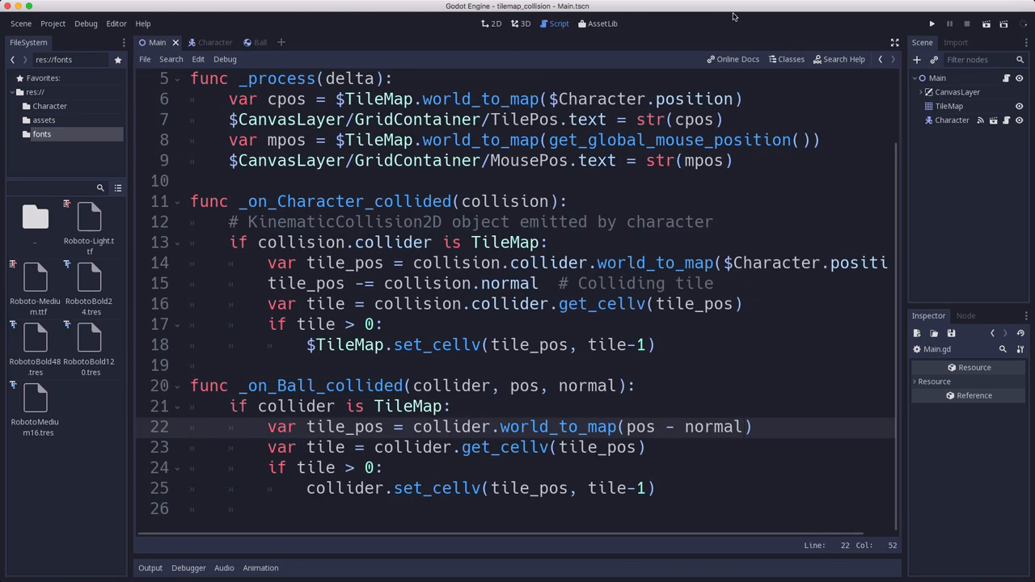
pyautogui.click(491, 24)
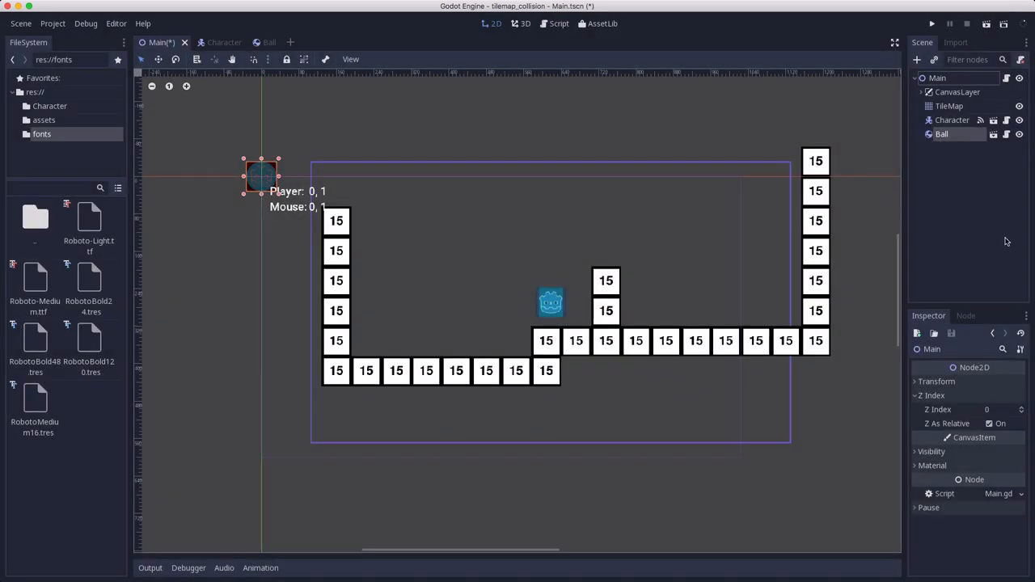
# Connect the Ball's collided signal to Main's _on_Ball_collided handler.
pyautogui.click(942, 134)
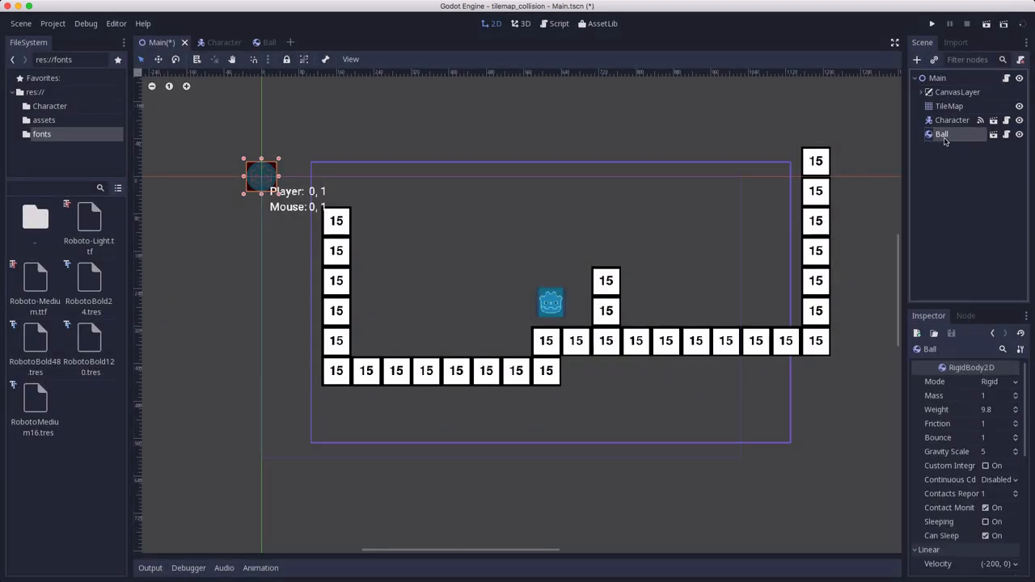
pyautogui.click(965, 316)
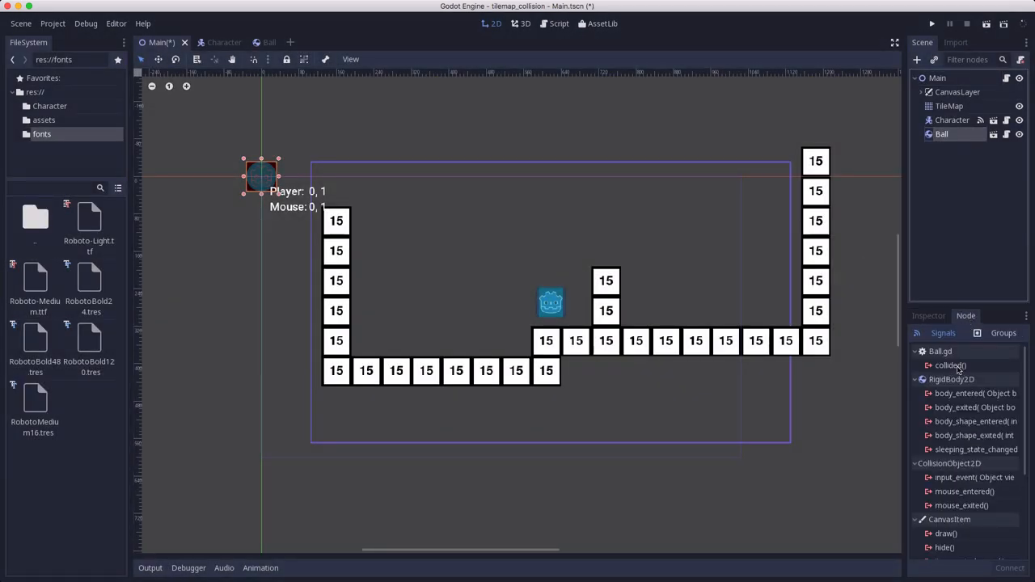
pyautogui.doubleClick(950, 364)
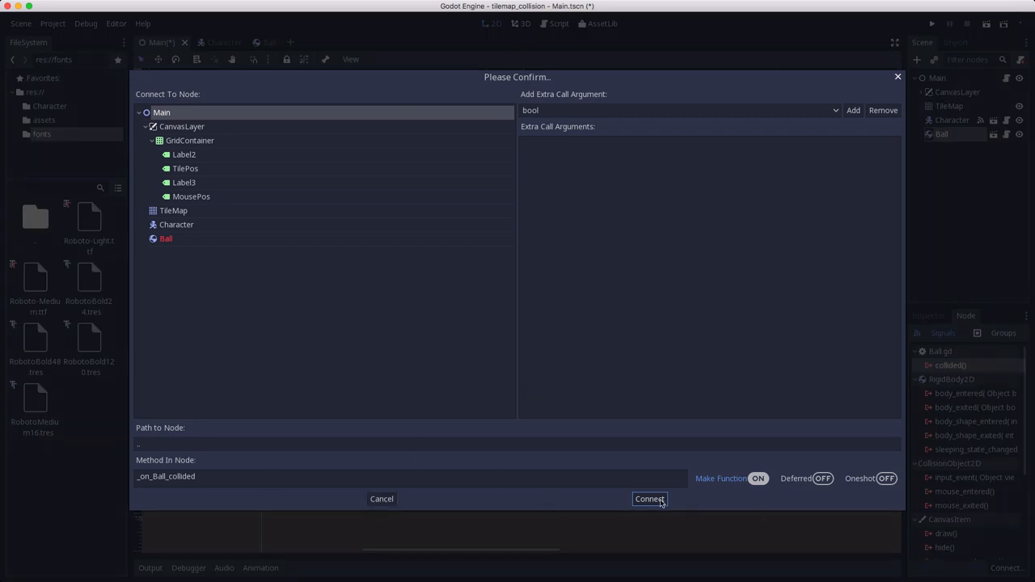
pyautogui.click(649, 499)
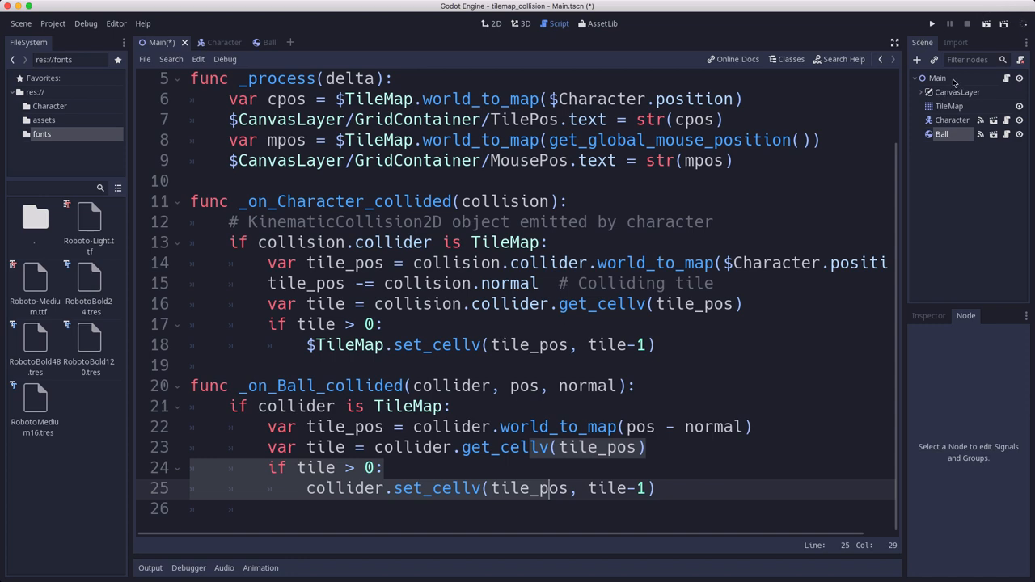
# Run the demo from the Main scene to test ball collisions lowering tiles.
pyautogui.click(491, 23)
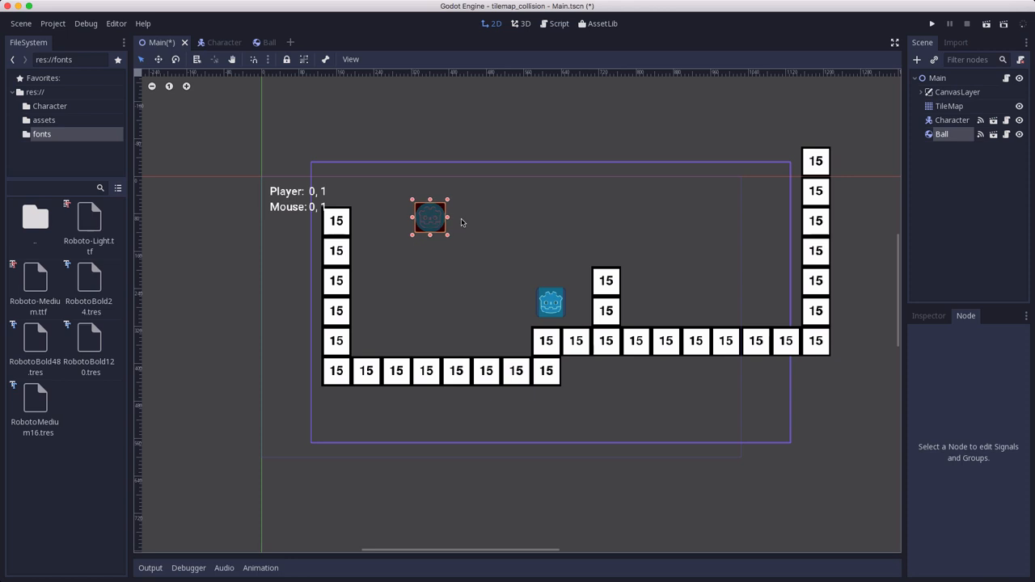
pyautogui.click(932, 23)
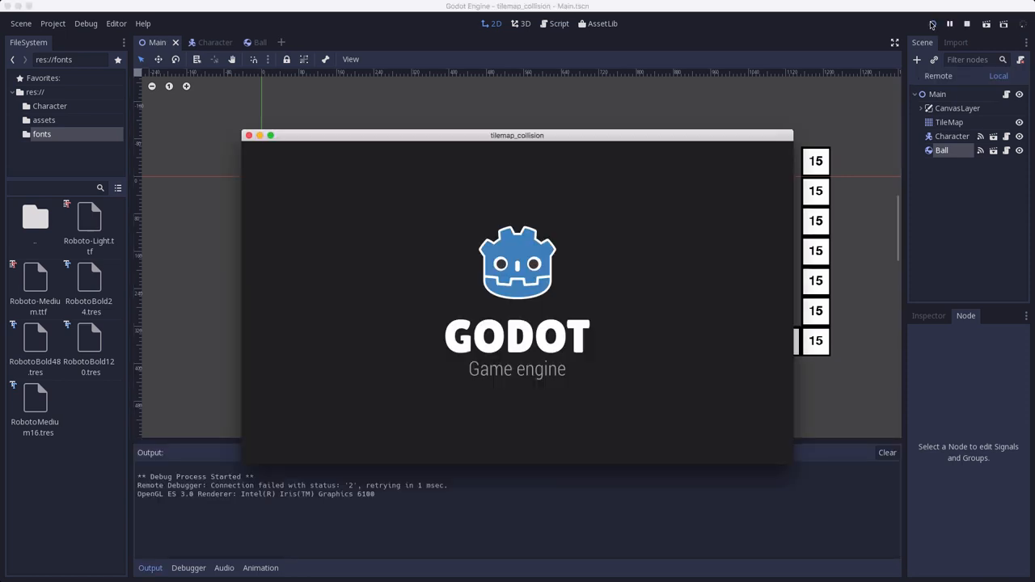
pyautogui.click(932, 23)
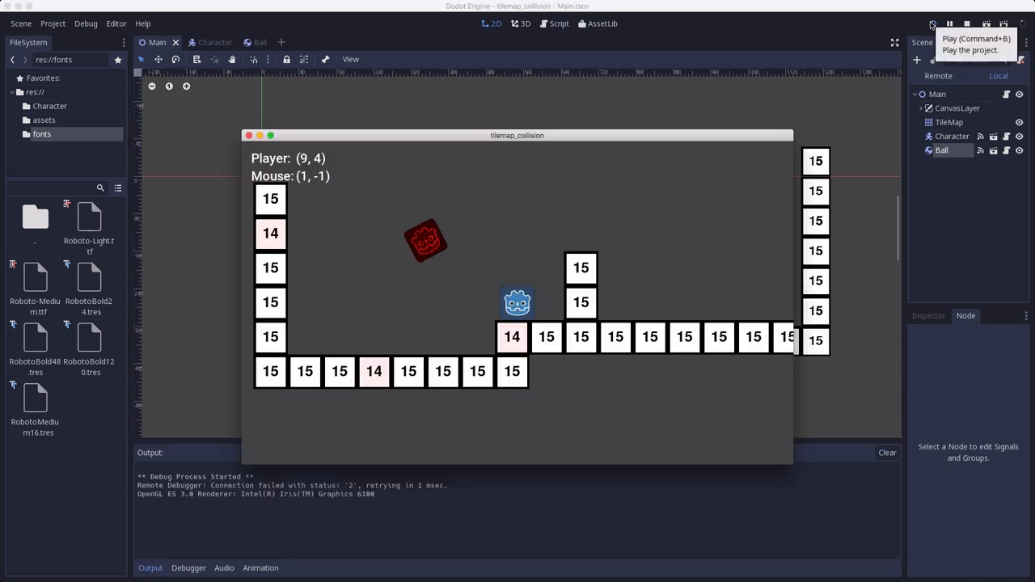